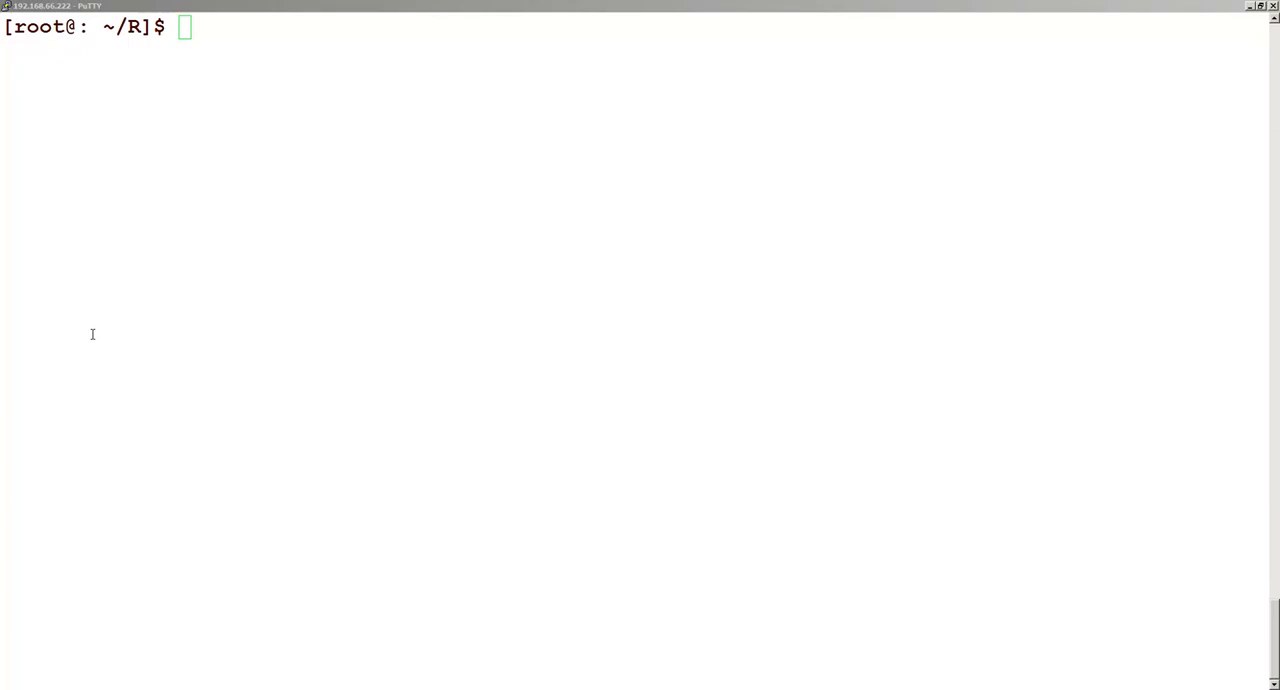
# Run ls in ~/R to show R-2.15.3, restrict, temp, test and the test text files
pyautogui.write('l')
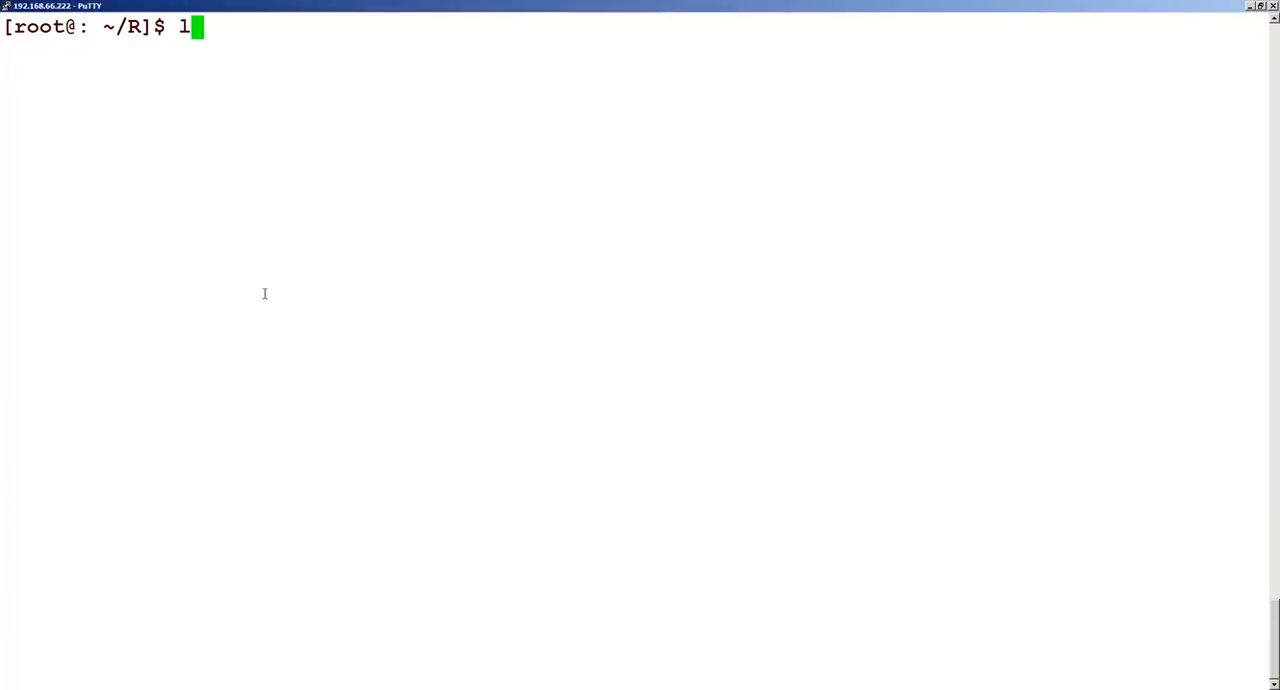
pyautogui.write('s')
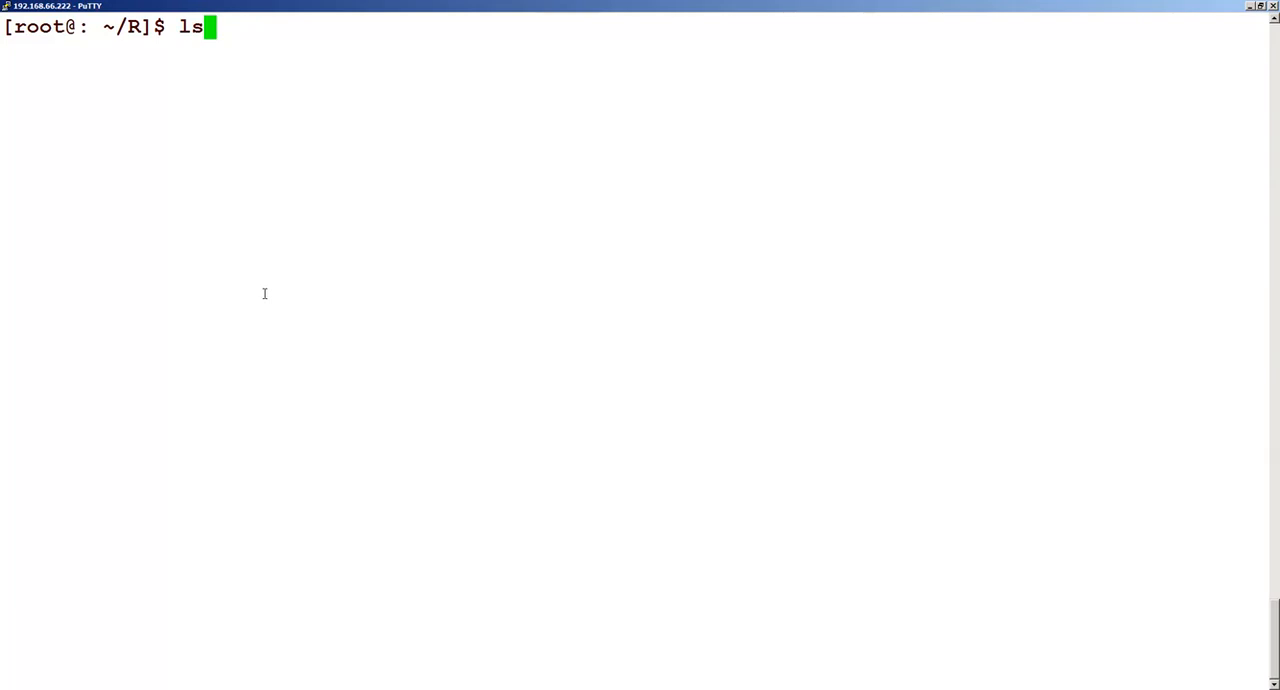
pyautogui.press('Return')
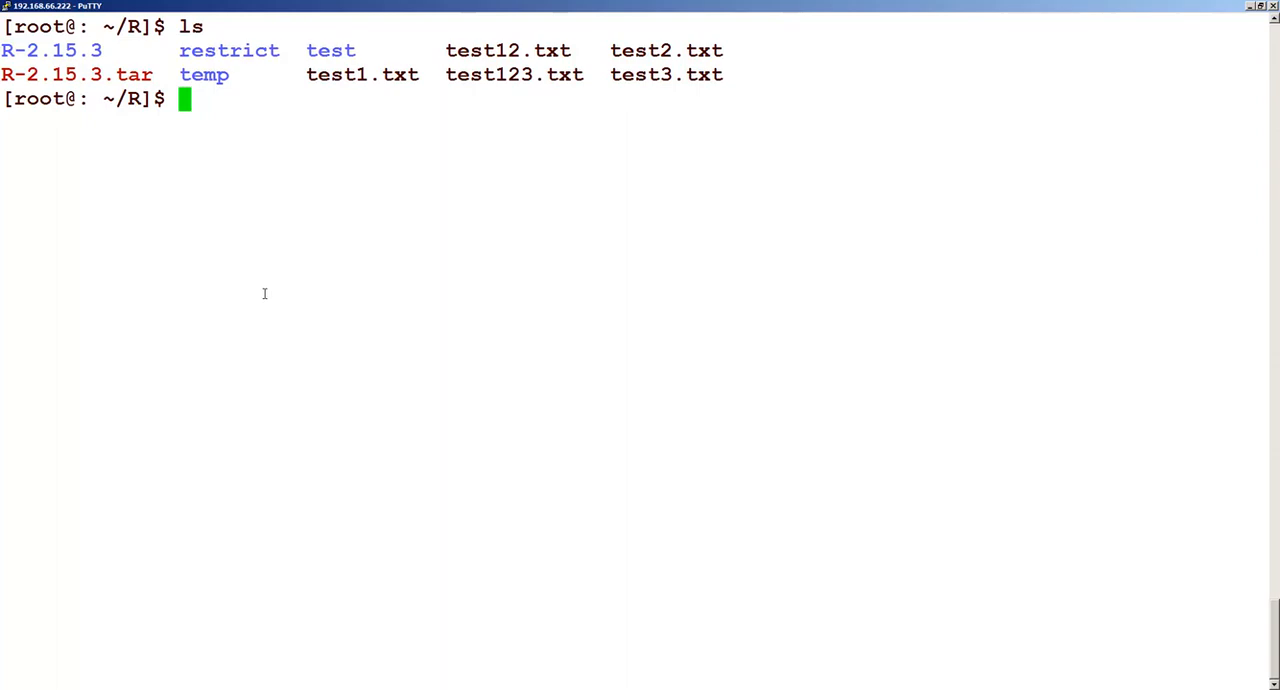
# Change into /tmp and list its files
pyautogui.write('cd /tm')
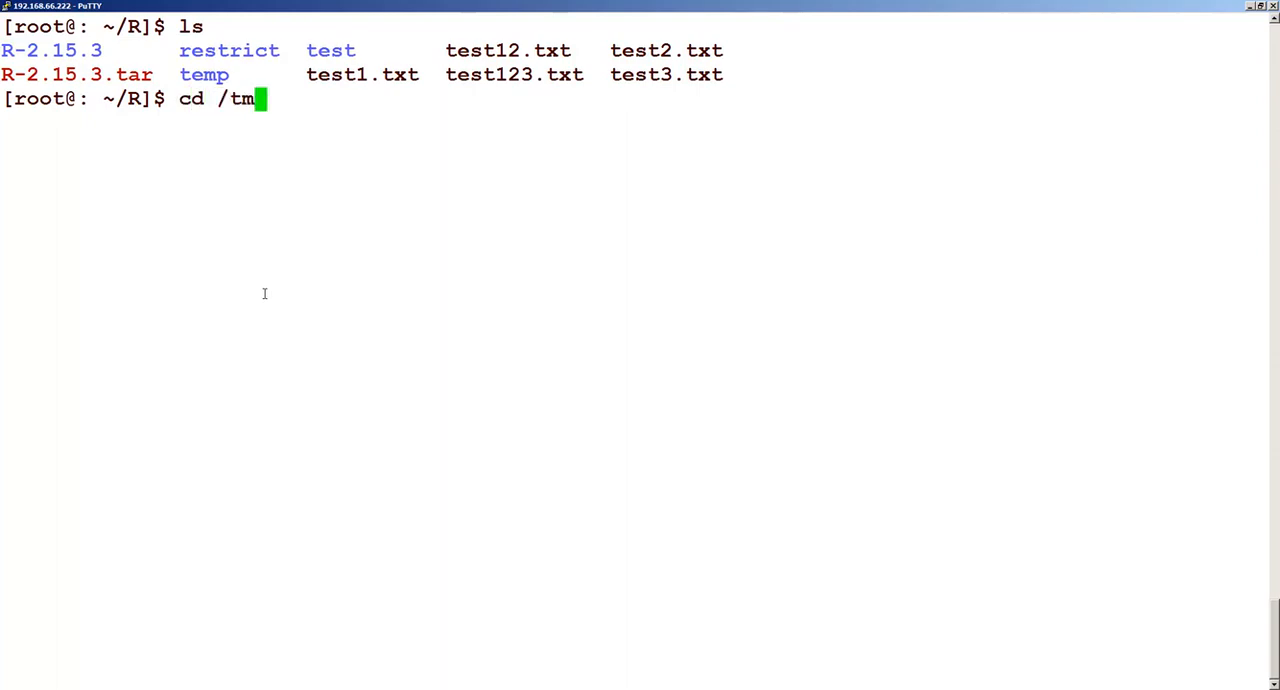
pyautogui.press('Return')
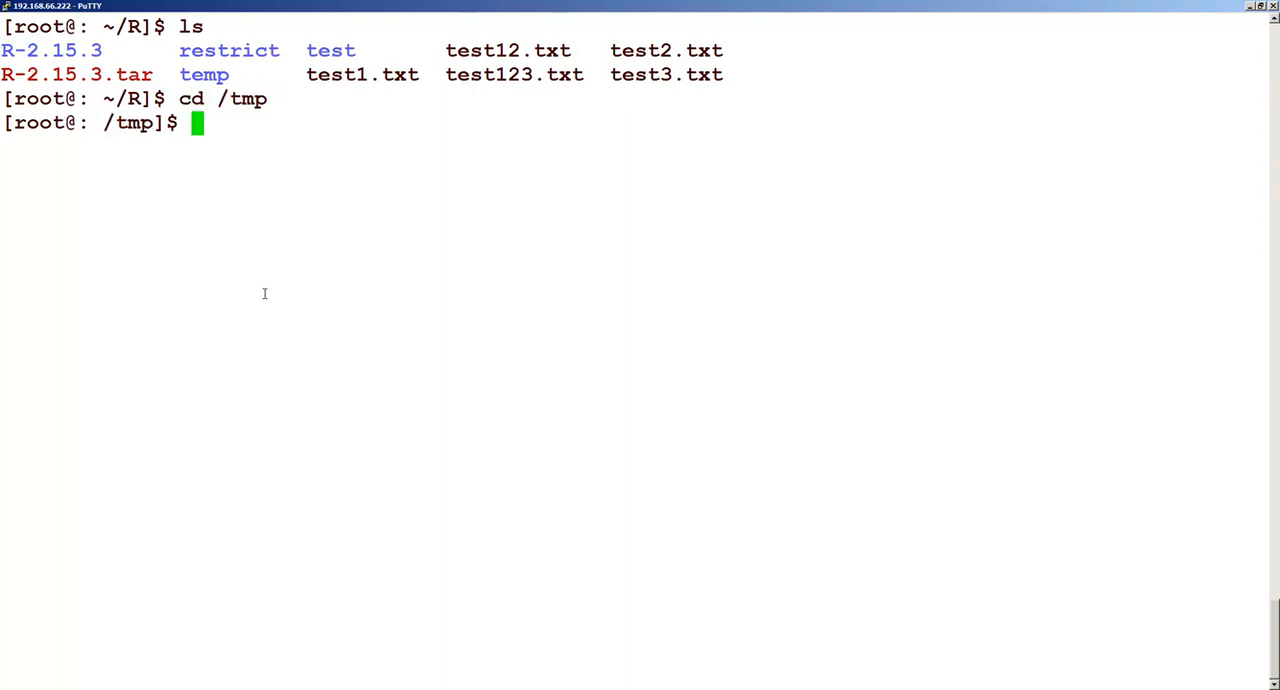
pyautogui.write('ls')
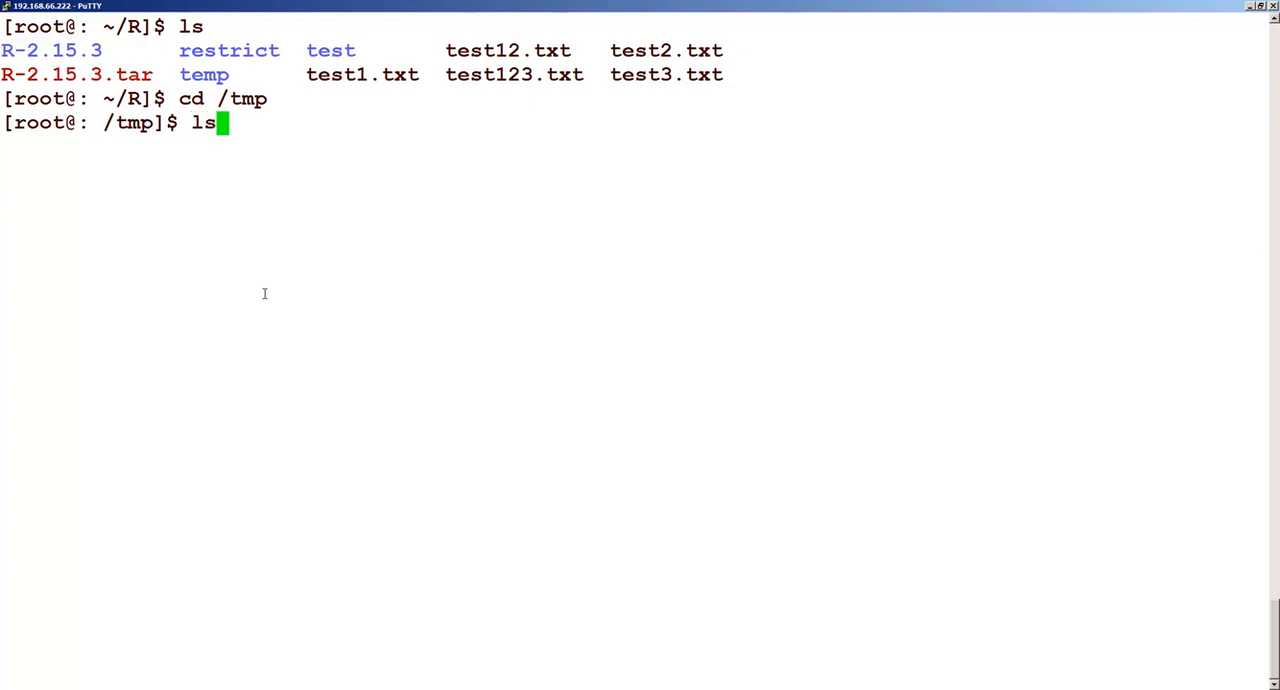
pyautogui.press('Return')
pyautogui.write('pwd')
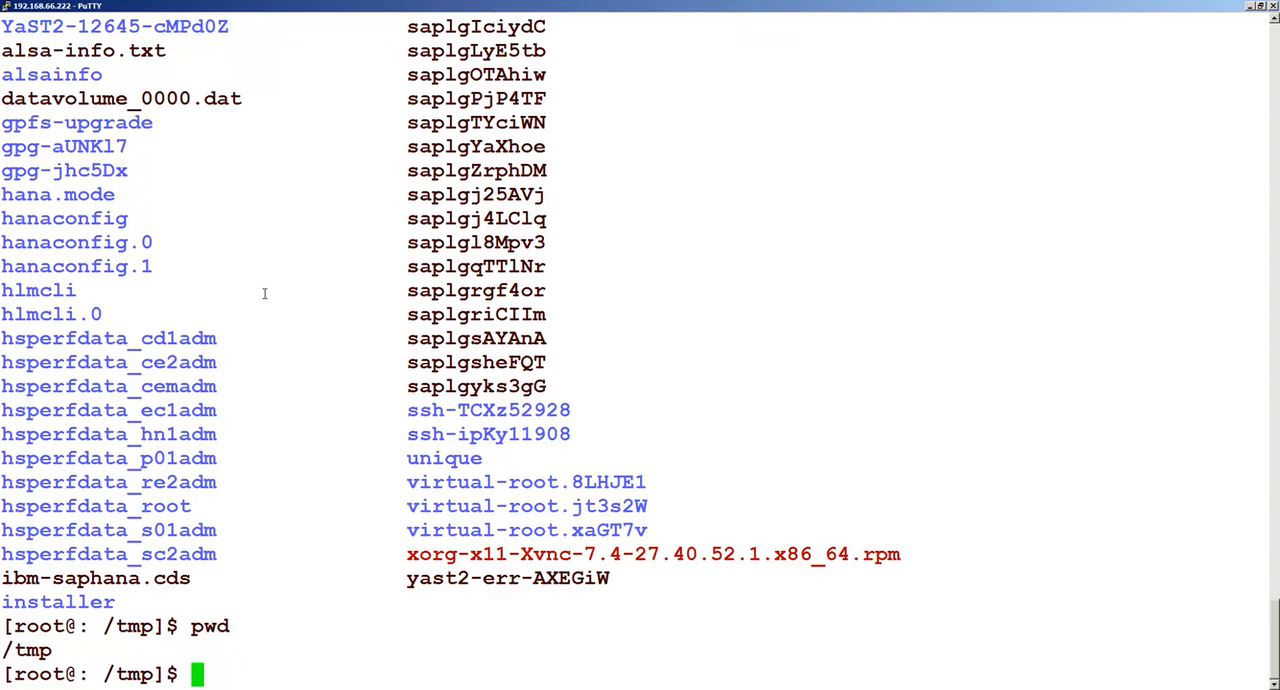
# Return to the home directory, list it, and confirm with pwd that it is /root
pyautogui.write('cd')
pyautogui.write('ls')
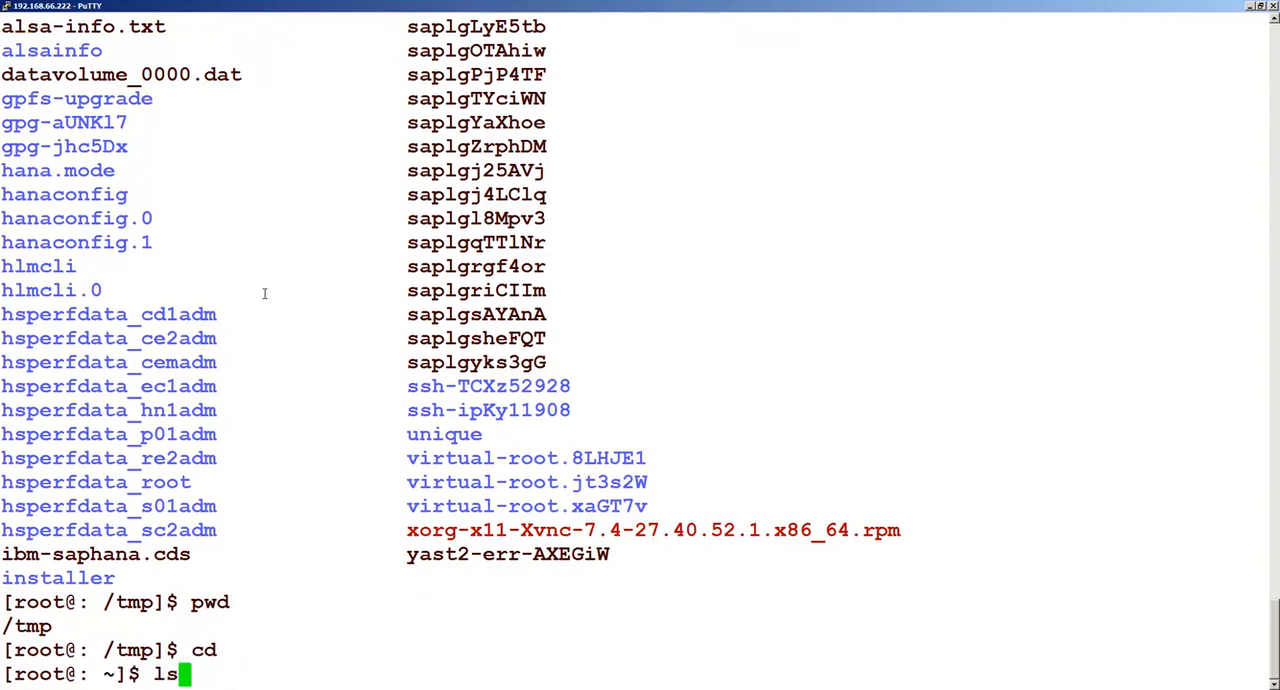
pyautogui.press('Return')
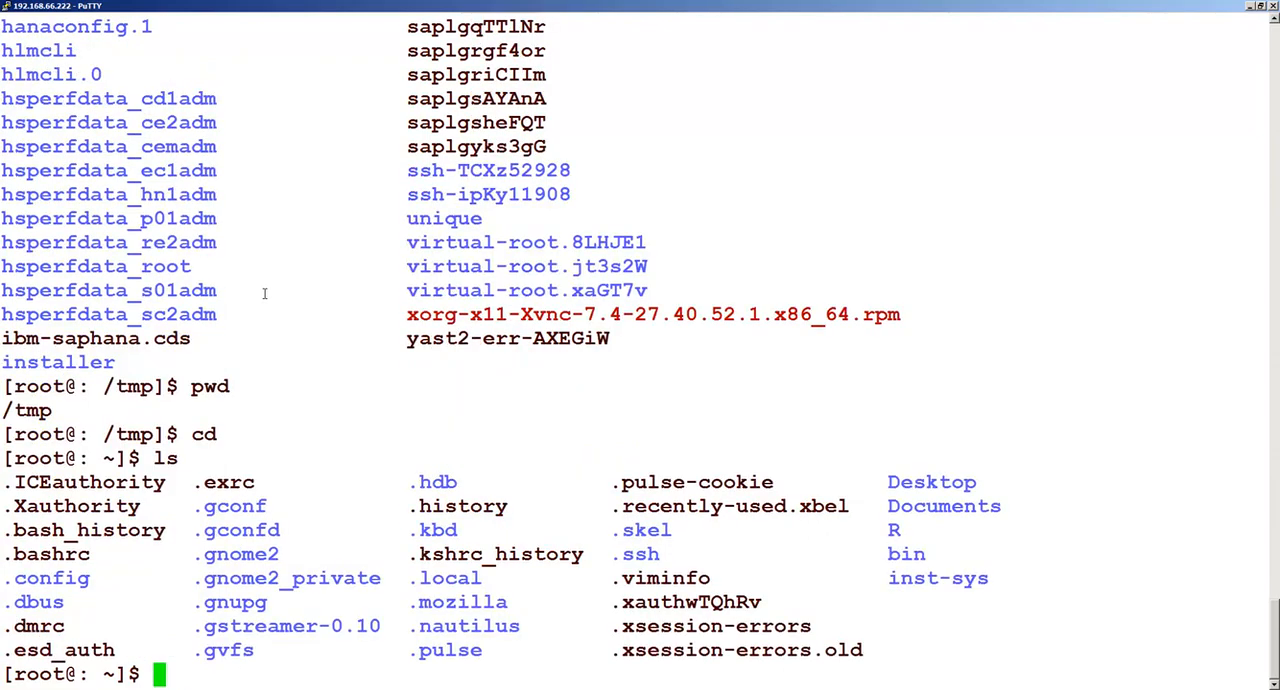
pyautogui.write('pwd')
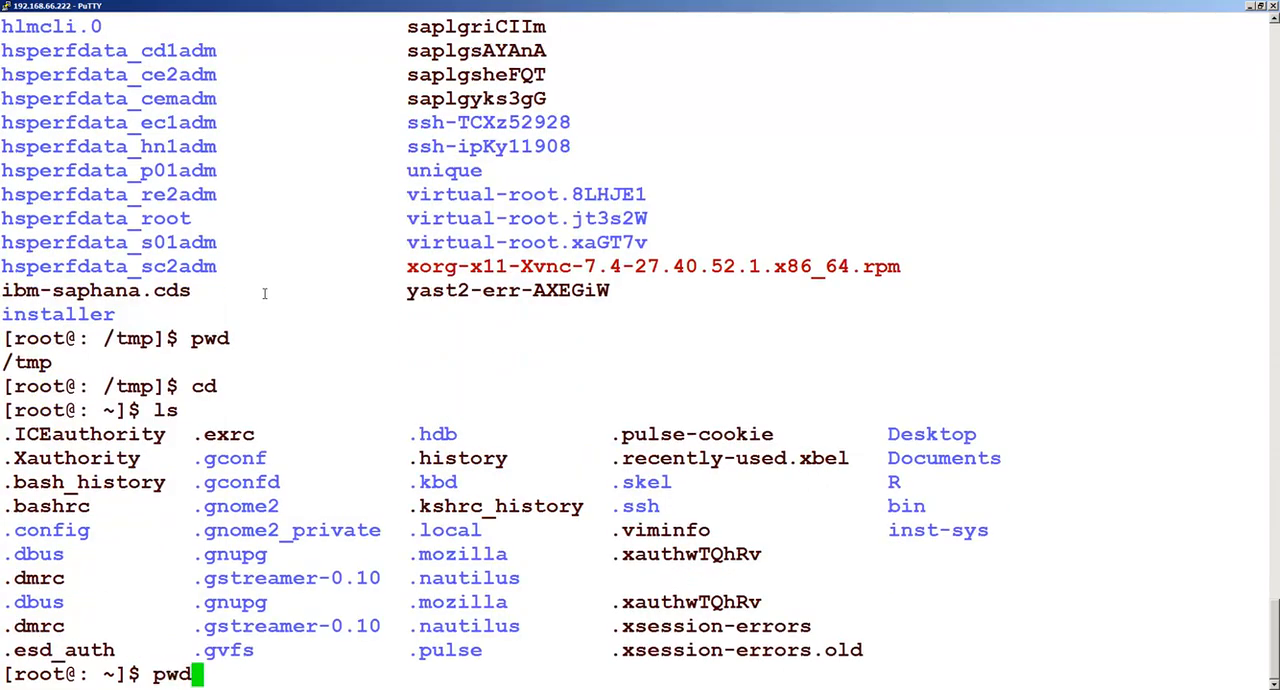
pyautogui.press('Return')
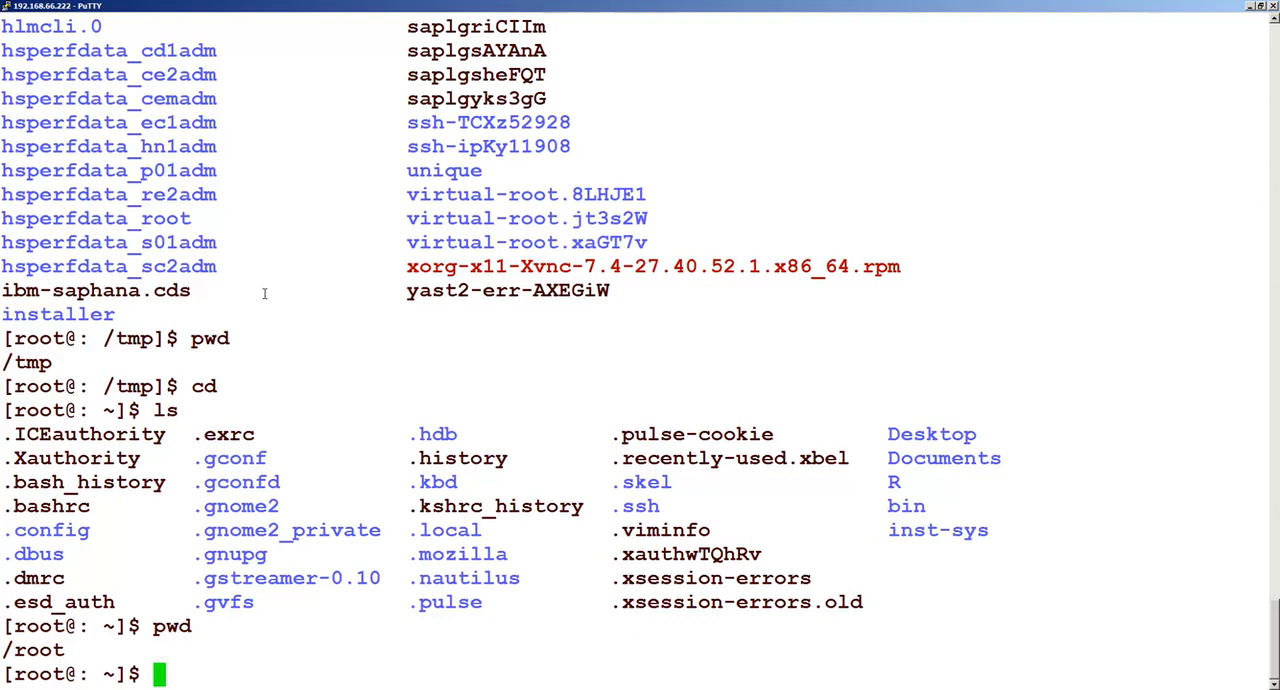
# List the home directory plainly, then in long format with ls -l
pyautogui.write('l')
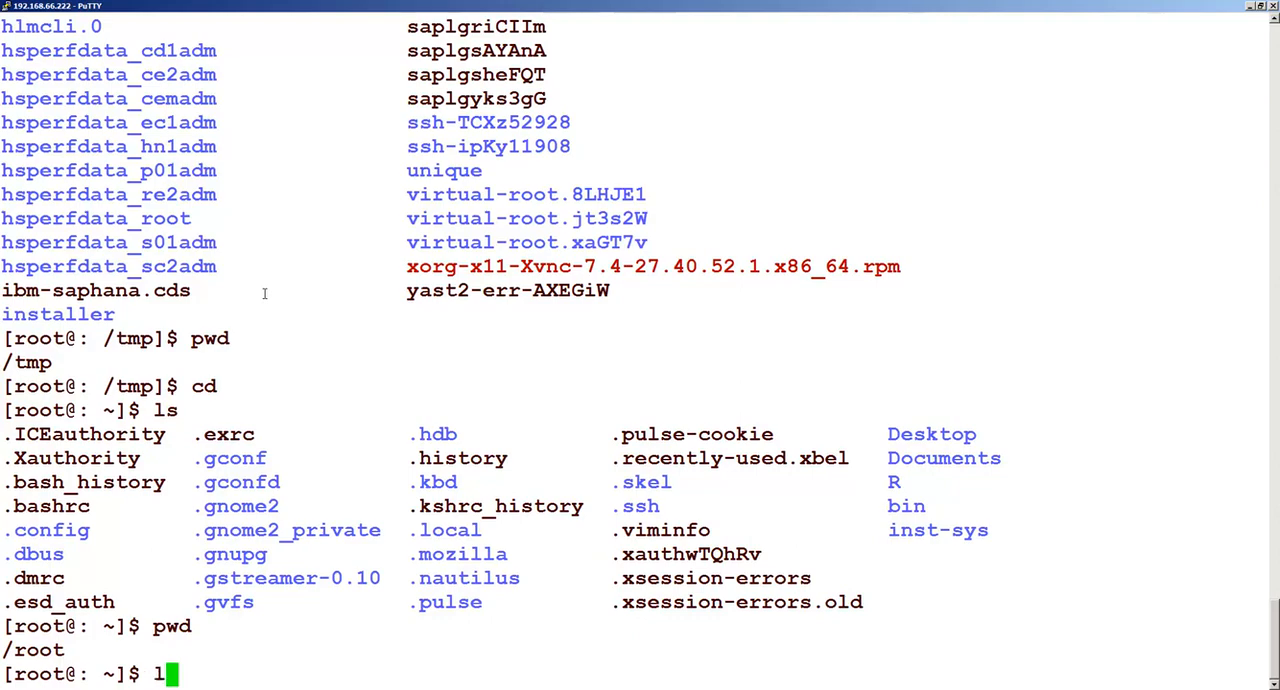
pyautogui.press('Return')
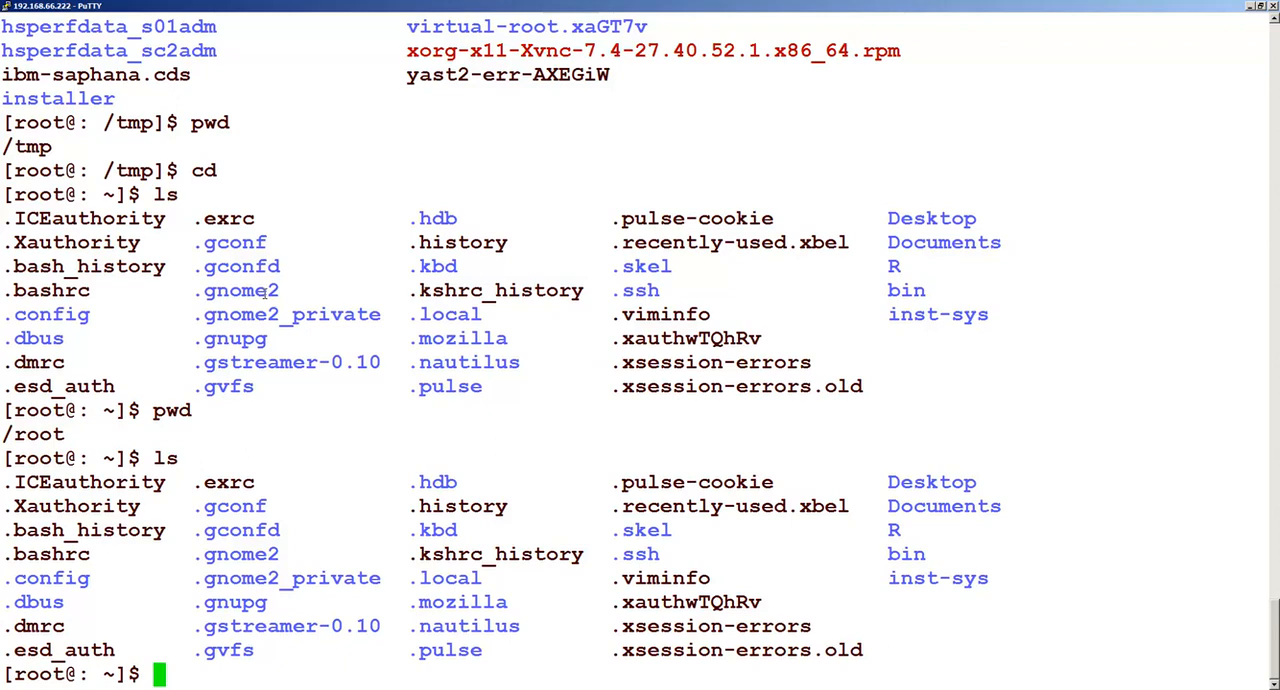
pyautogui.write('ls')
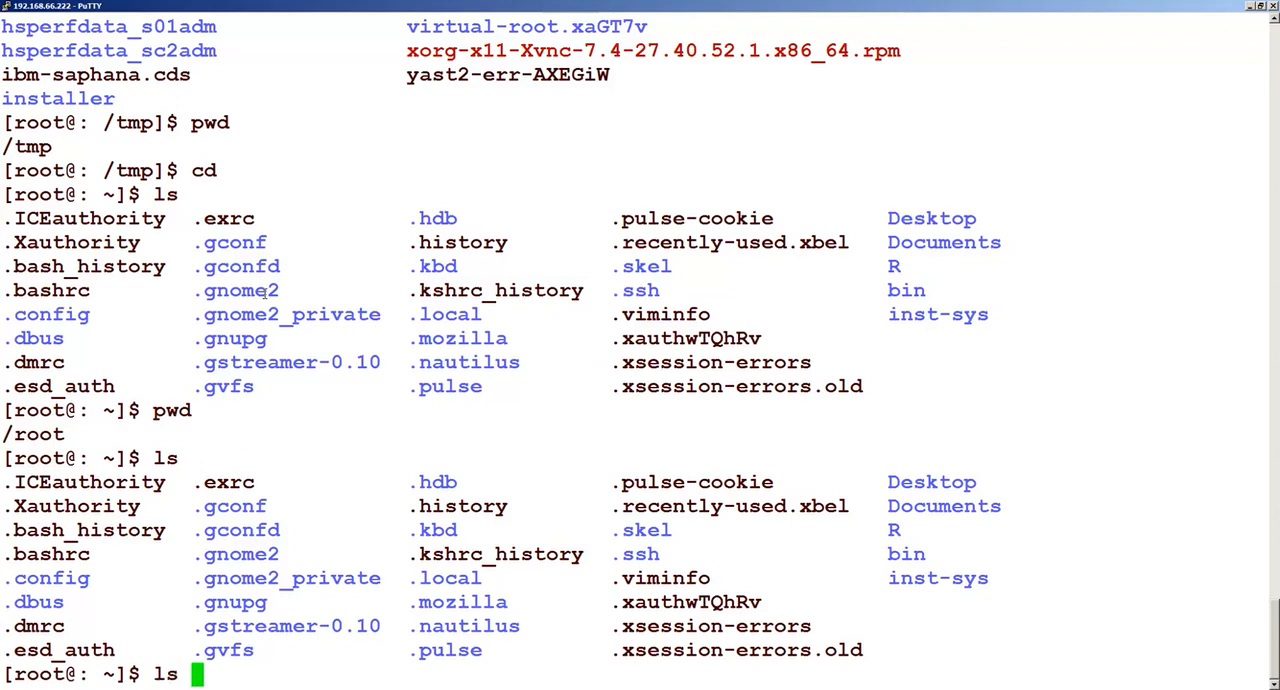
pyautogui.write('-l')
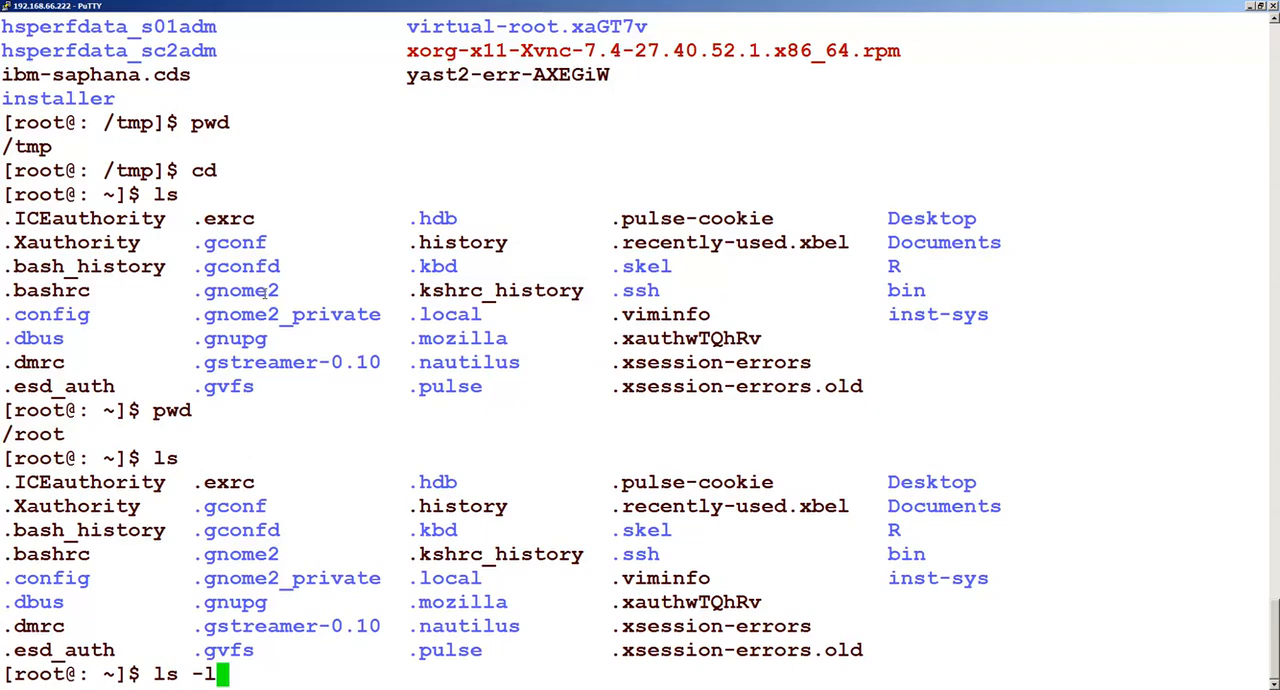
pyautogui.press('Return')
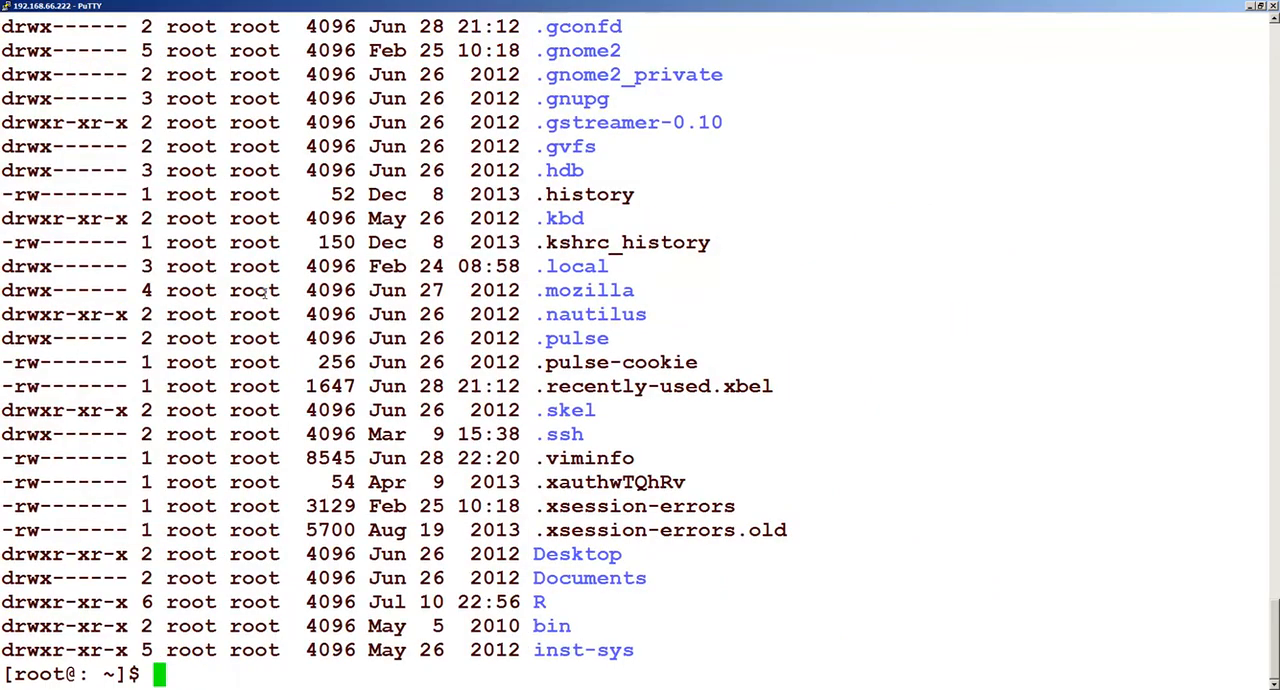
pyautogui.moveTo(715, 98)
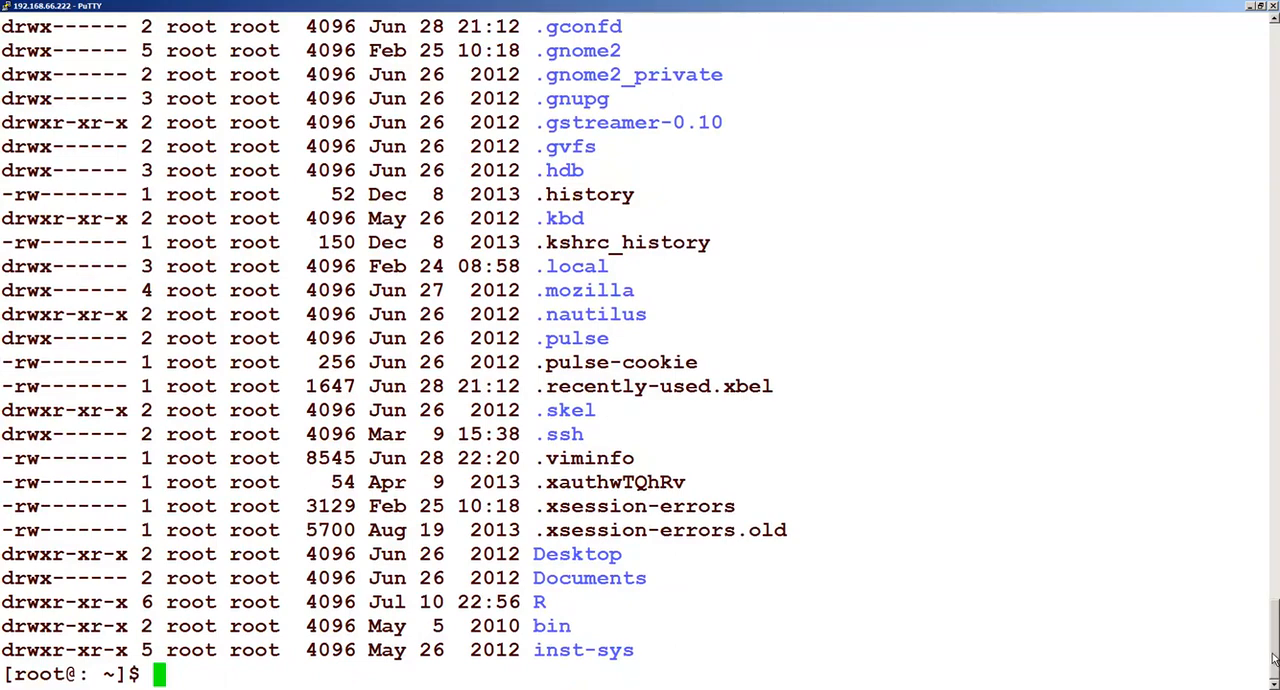
pyautogui.moveTo(717, 603)
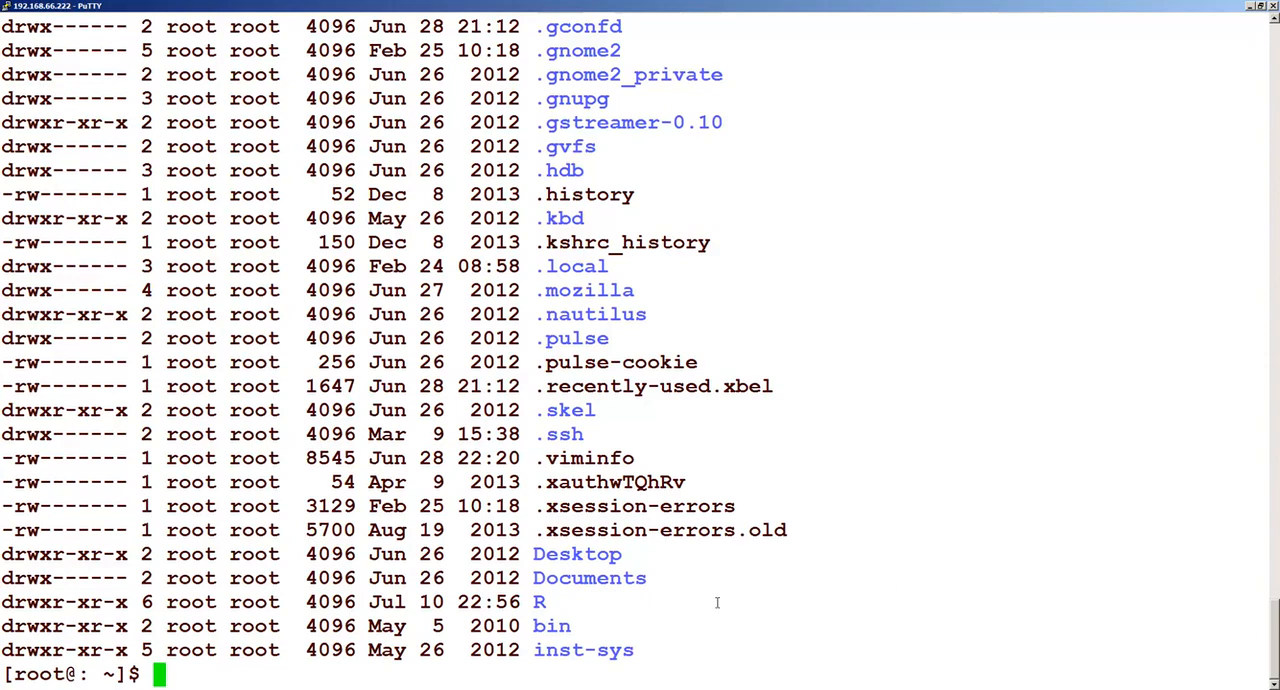
pyautogui.write('ls -l')
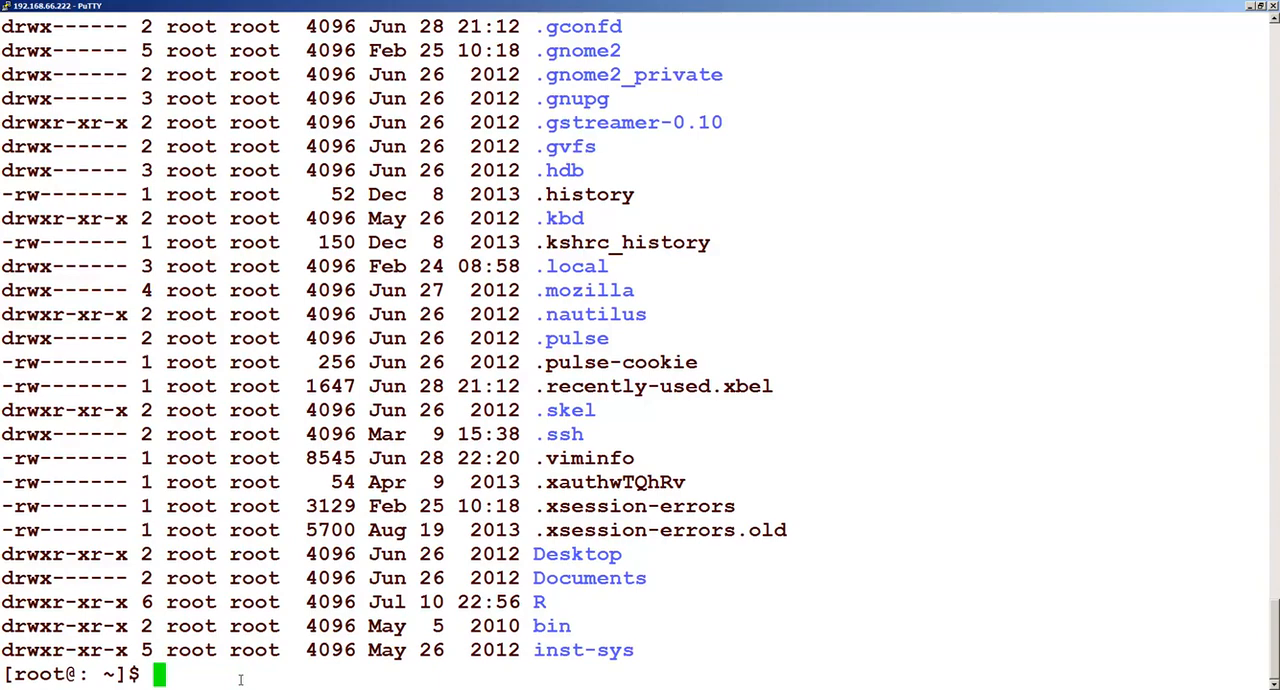
# Run ls -al on the home directory and scroll through the output
pyautogui.write('ls')
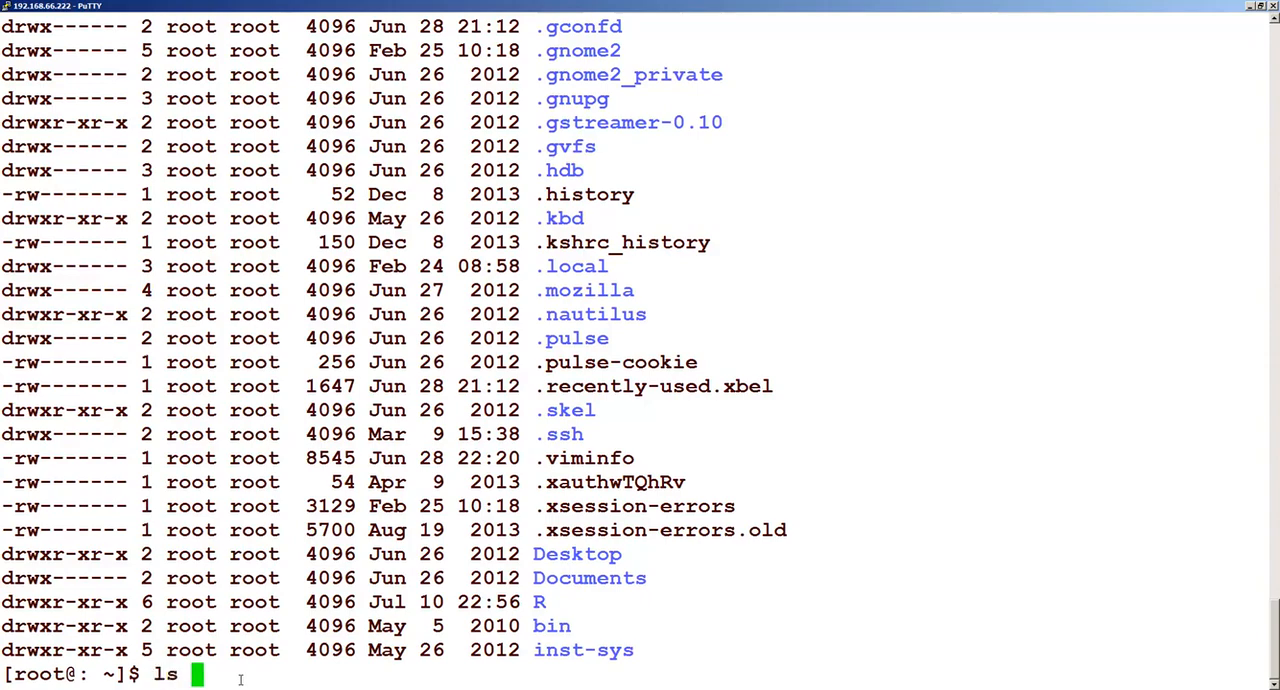
pyautogui.write('-al')
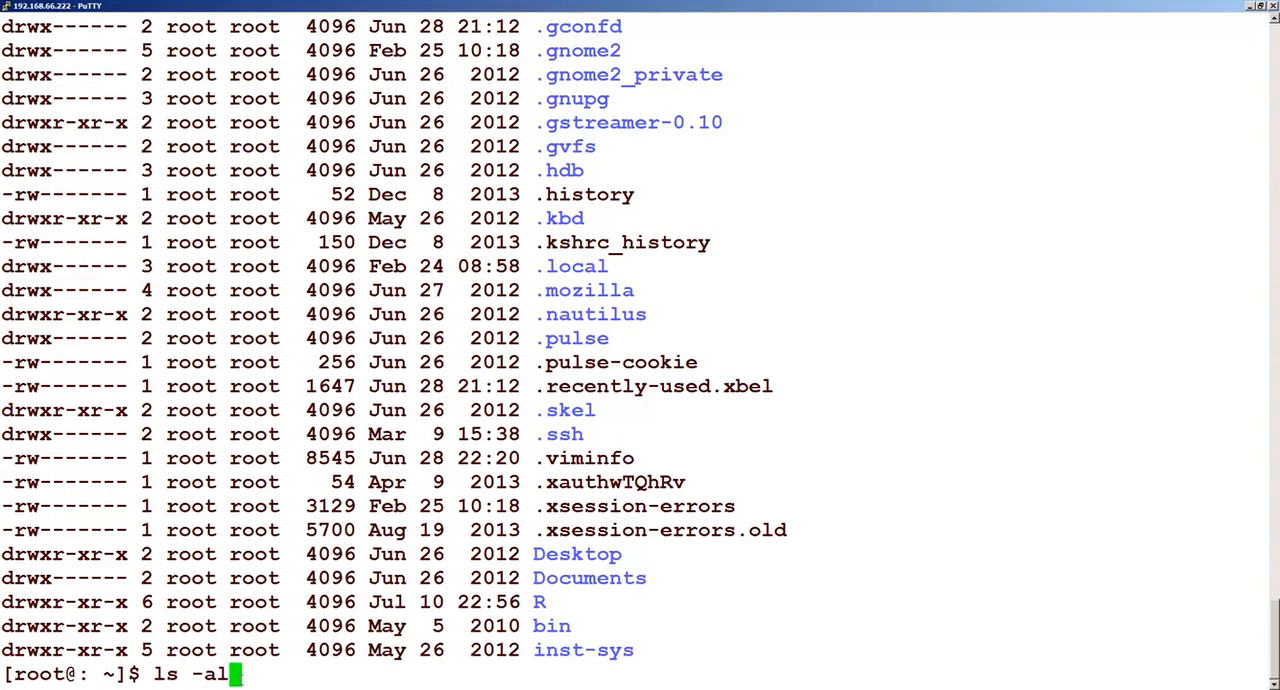
pyautogui.press('Return')
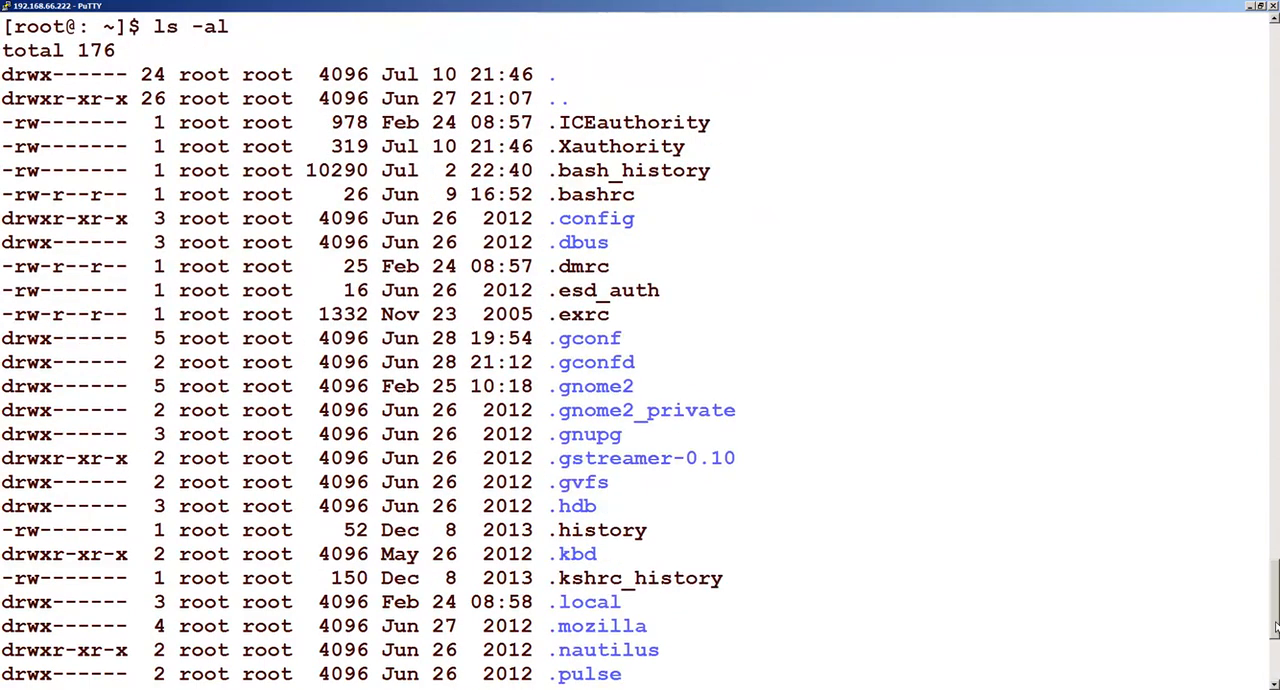
pyautogui.scroll(-3)
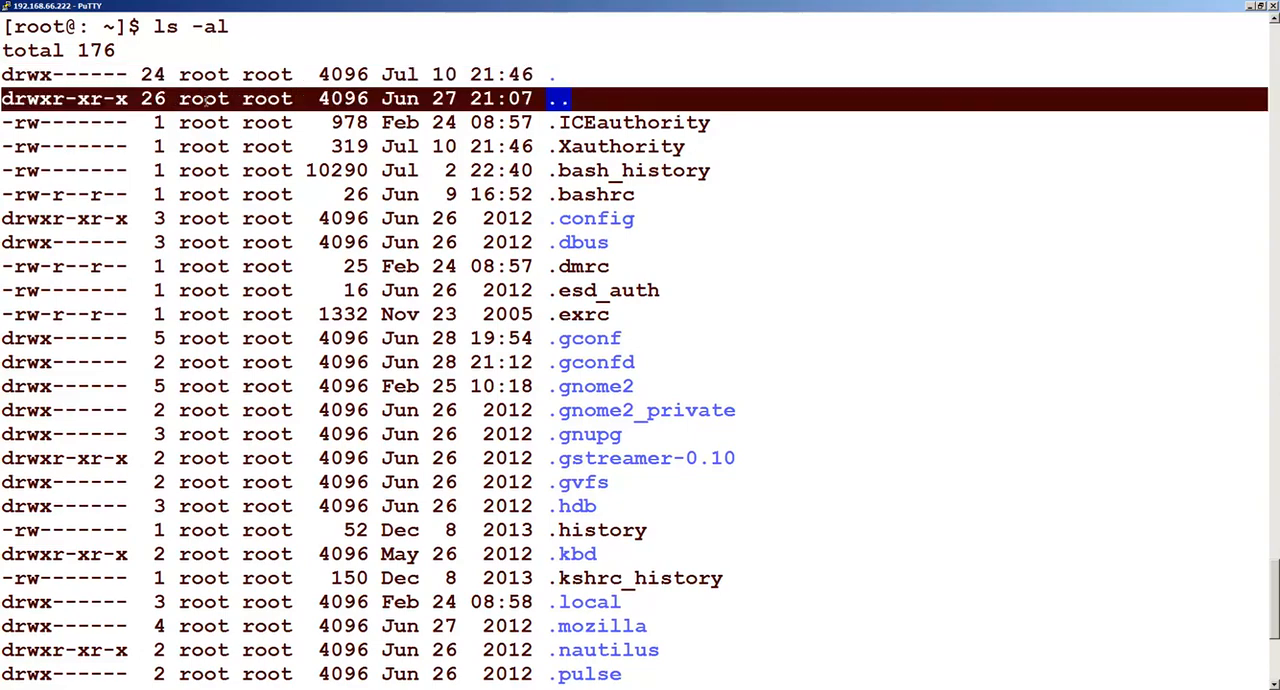
pyautogui.moveTo(841, 411)
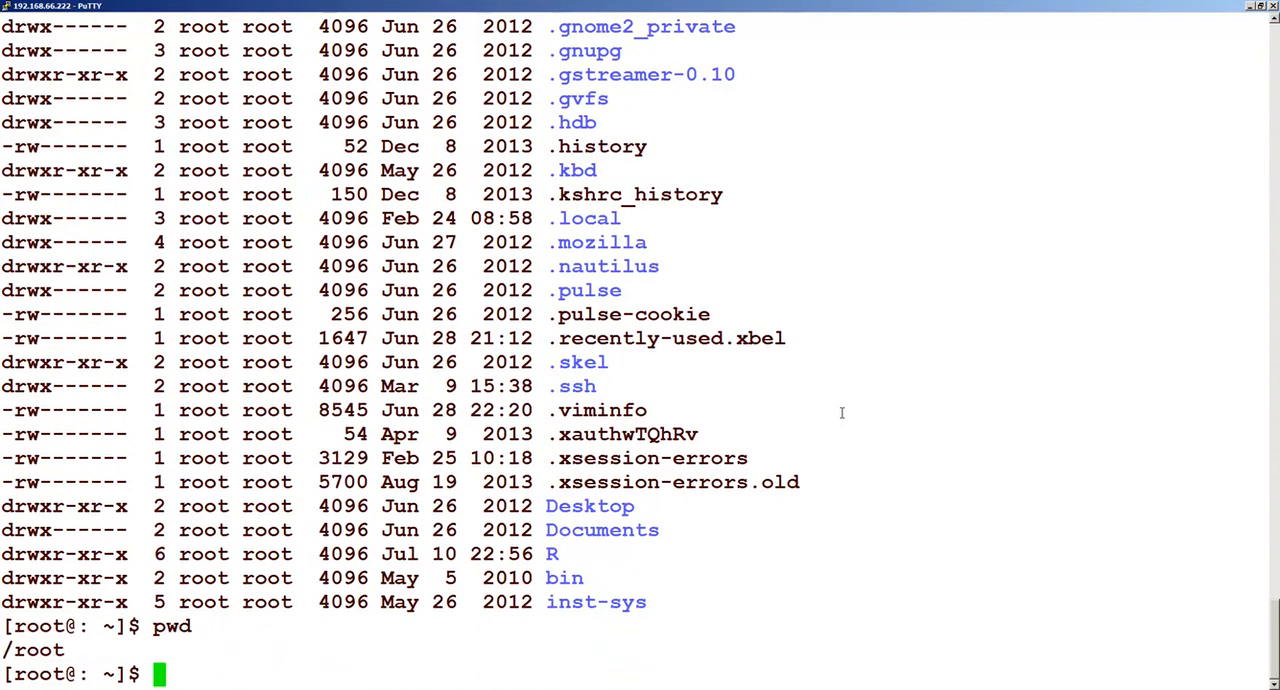
# Run cd . and confirm the path remains /root
pyautogui.write('cd')
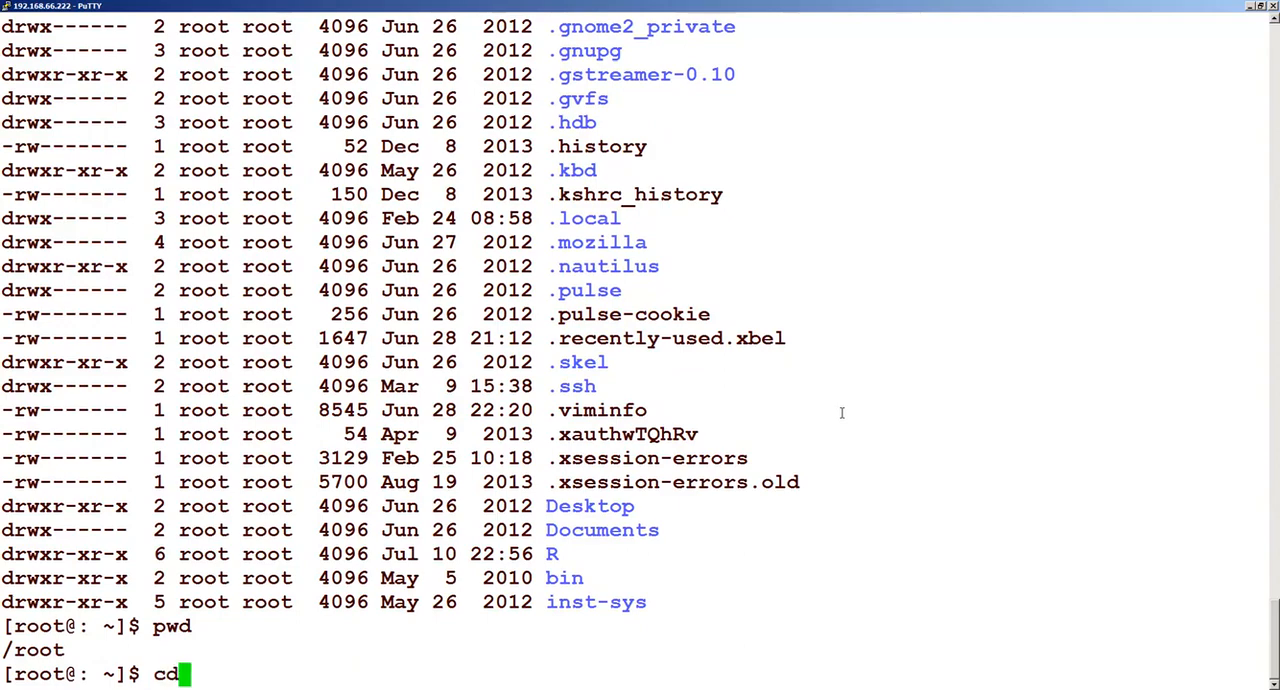
pyautogui.write('.')
pyautogui.write('pwd')
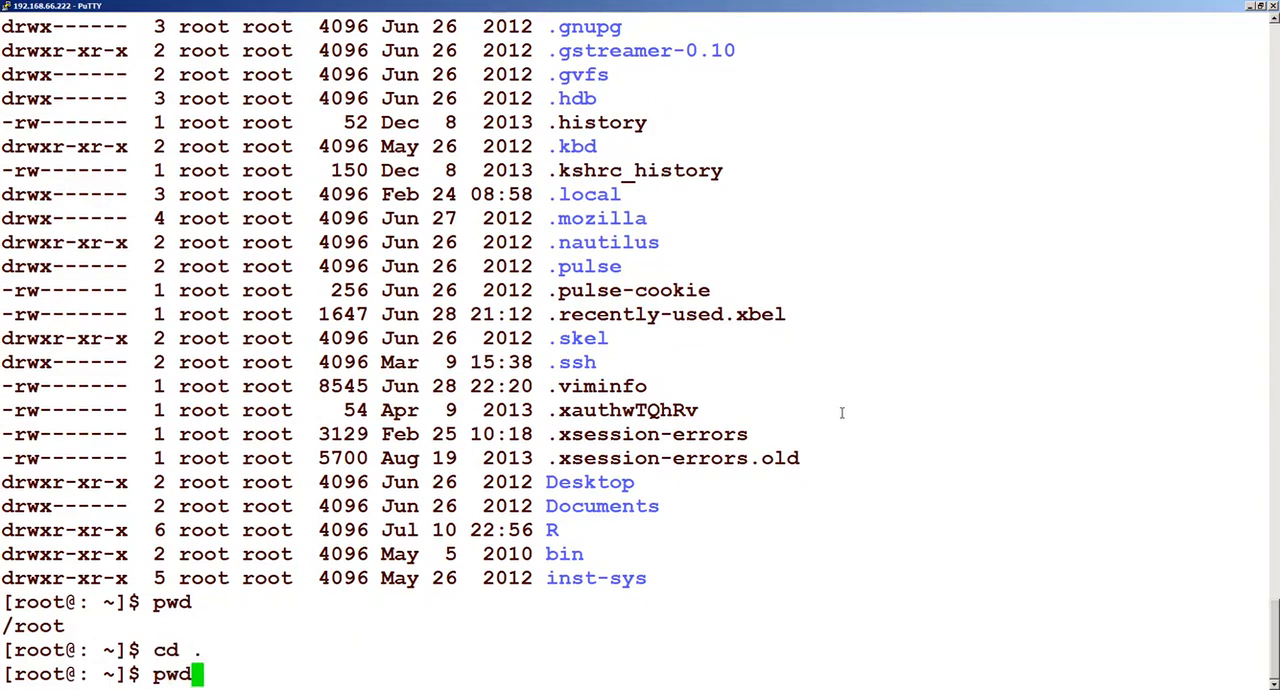
pyautogui.press('Return')
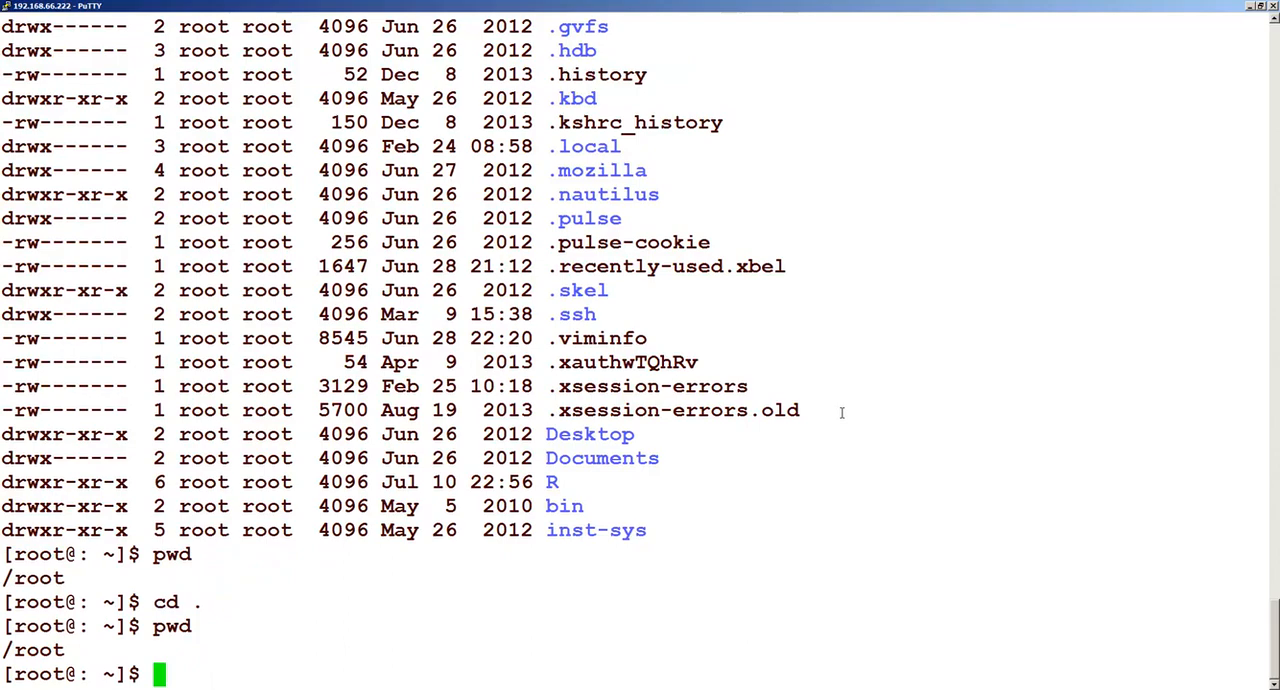
# Move up with cd .. to the root directory and select the printed / path
pyautogui.write('cd ..')
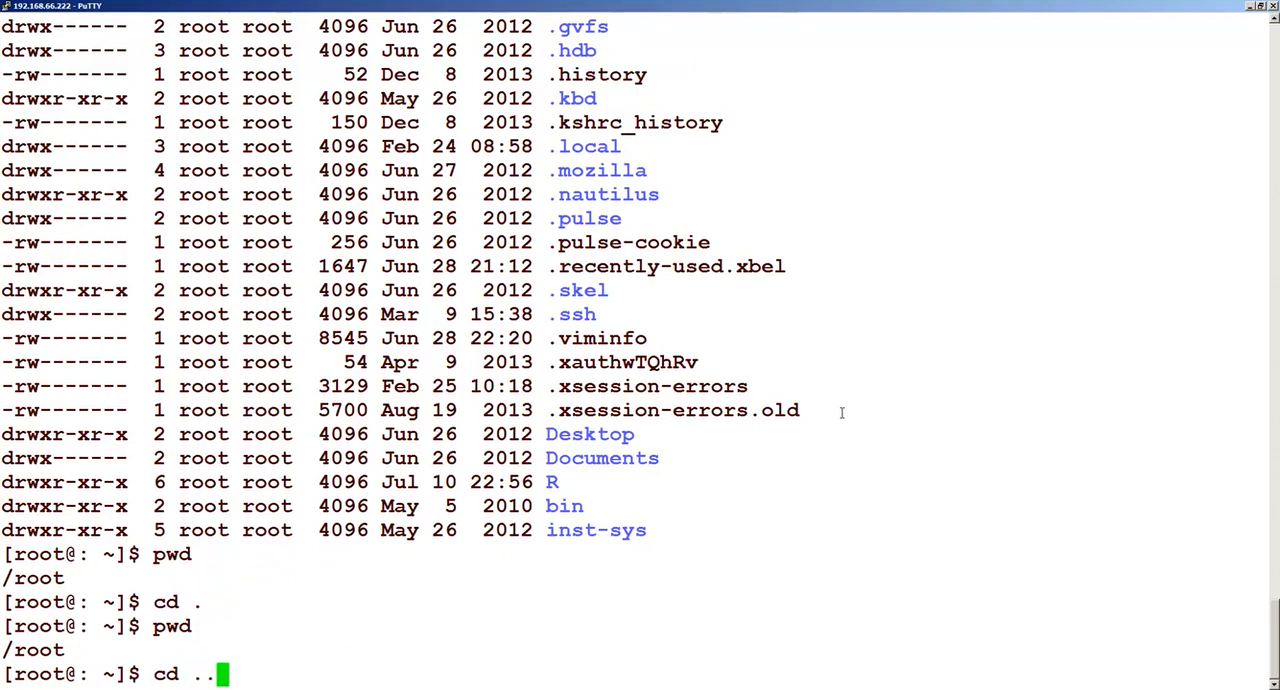
pyautogui.press('Return')
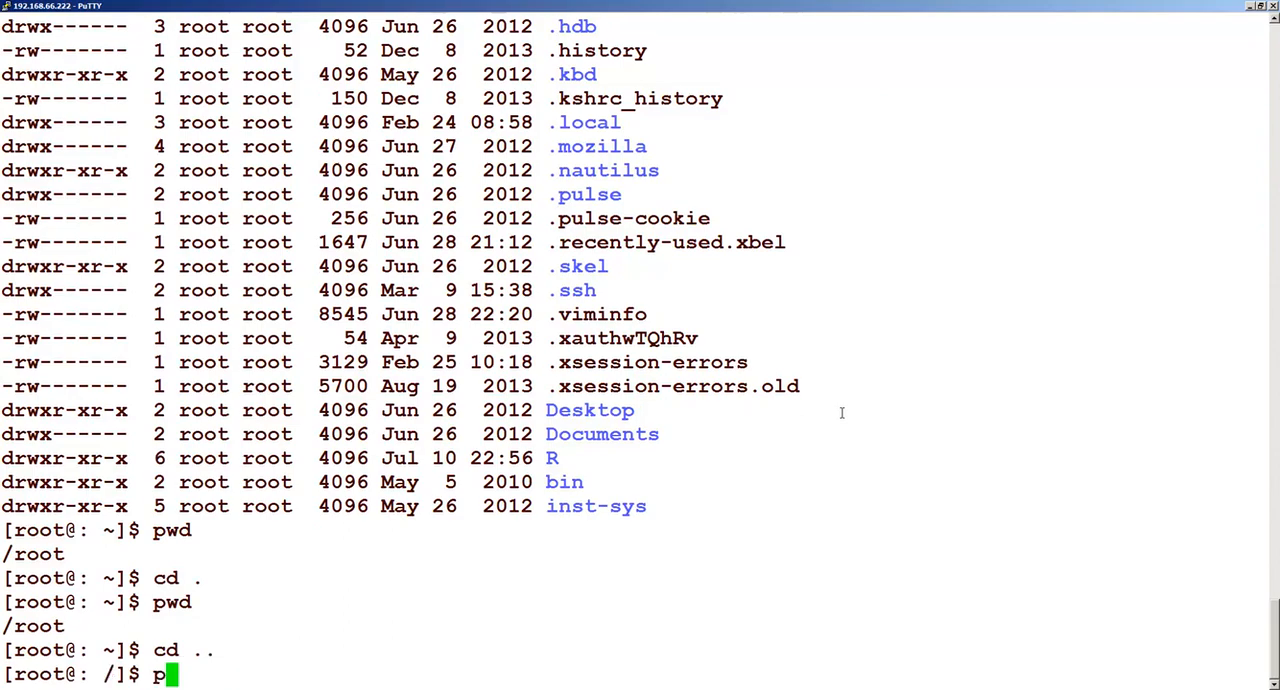
pyautogui.press('Return')
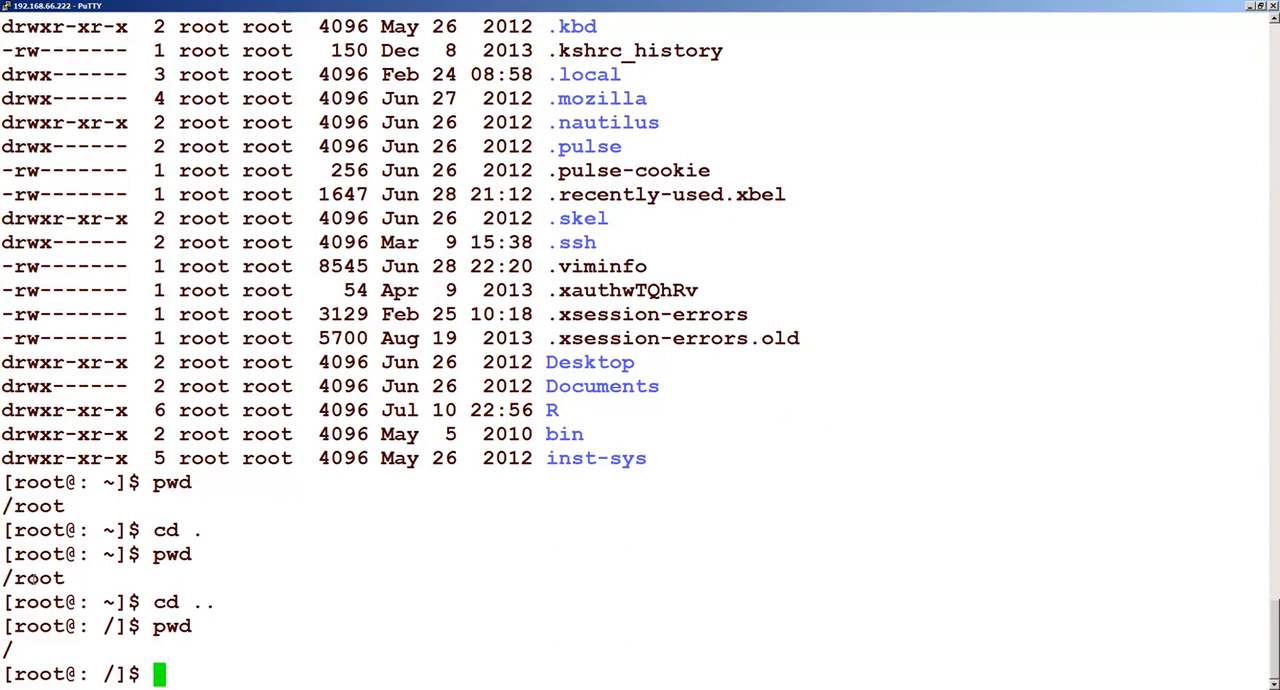
pyautogui.doubleClick(32, 577)
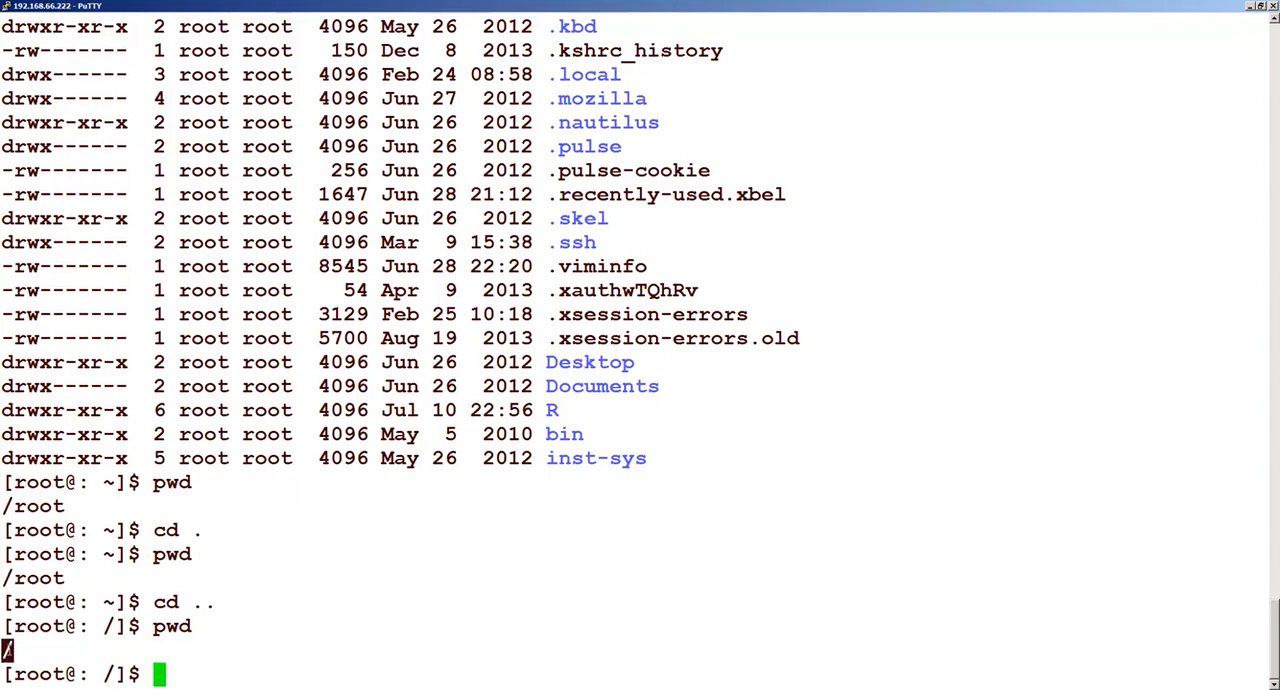
pyautogui.moveTo(342, 555)
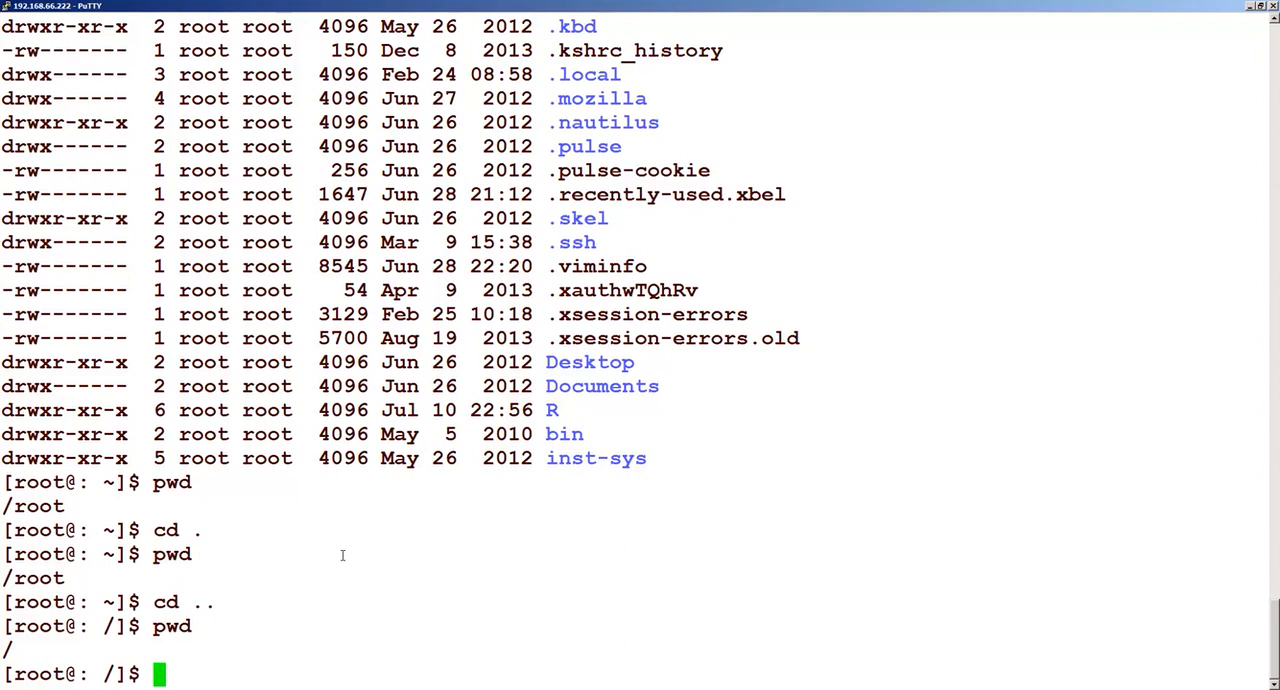
# List the root directory entries with their inode numbers using ls -i
pyautogui.write('ls -')
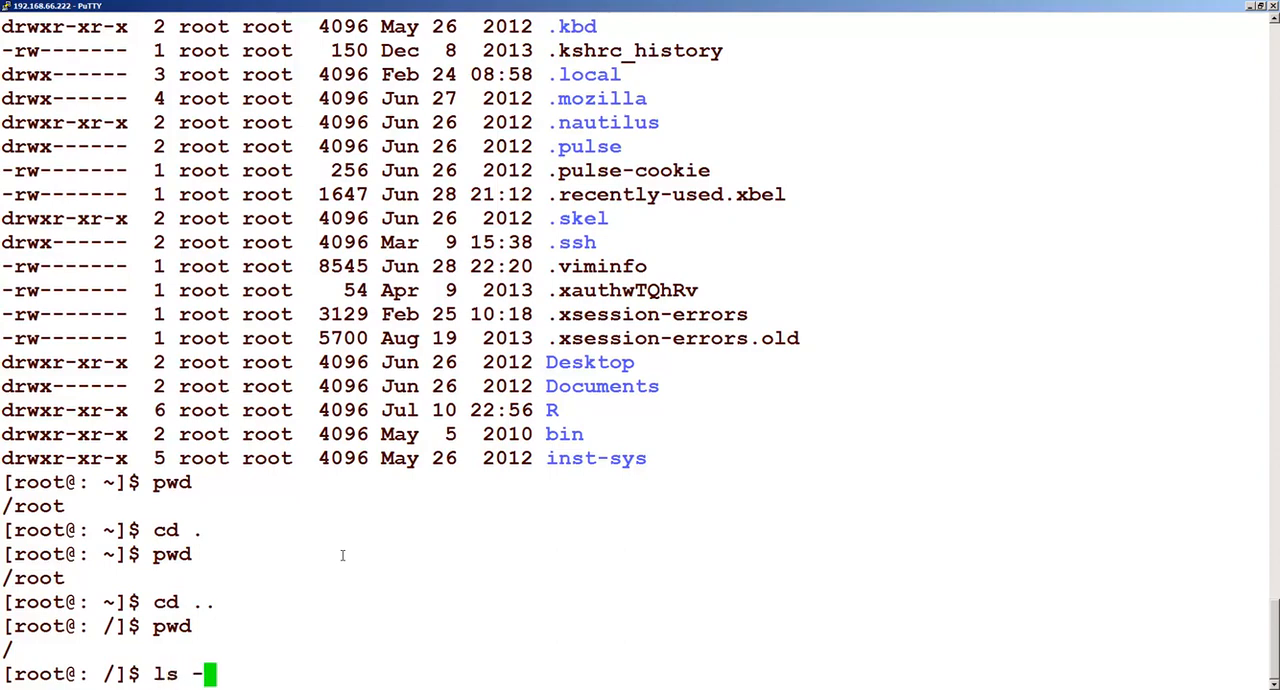
pyautogui.write('i')
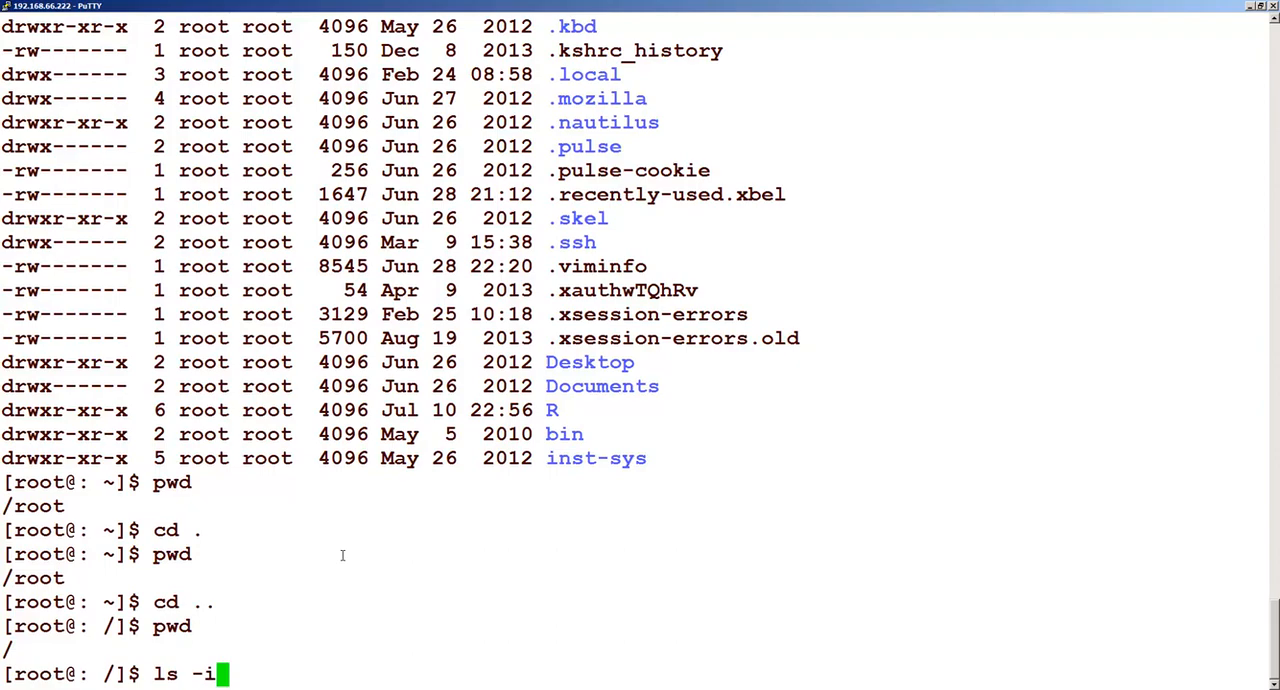
pyautogui.press('Return')
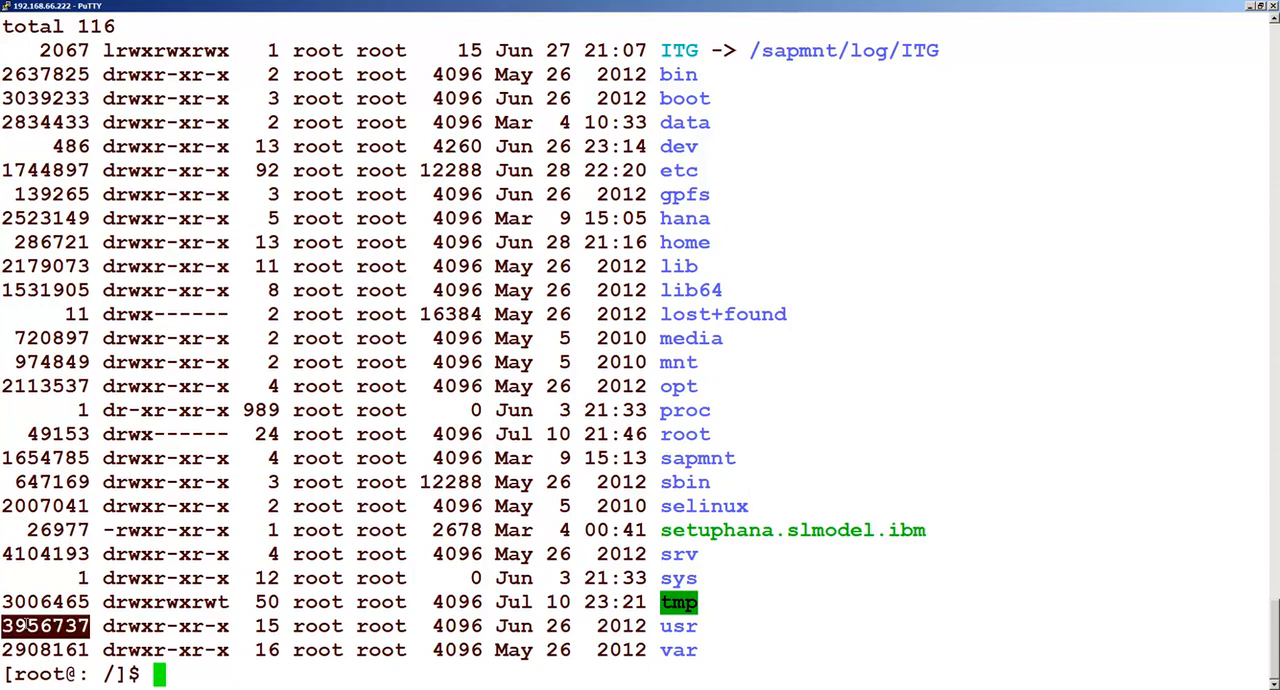
pyautogui.write('INO')
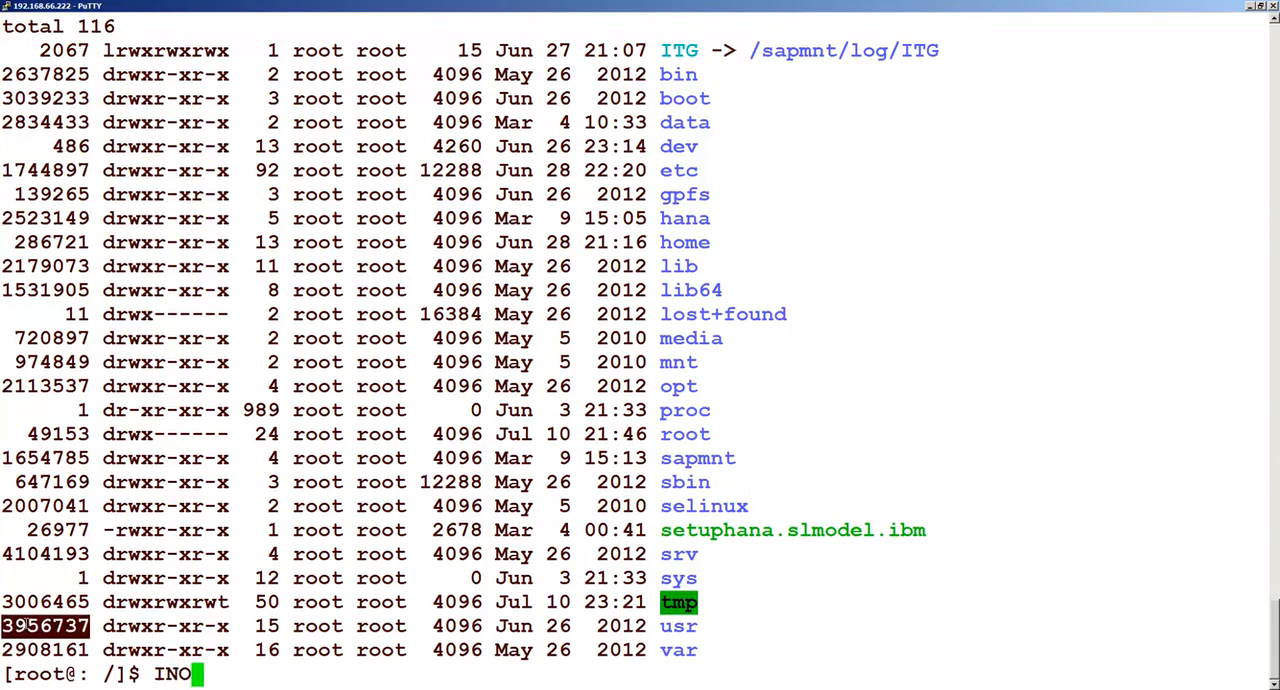